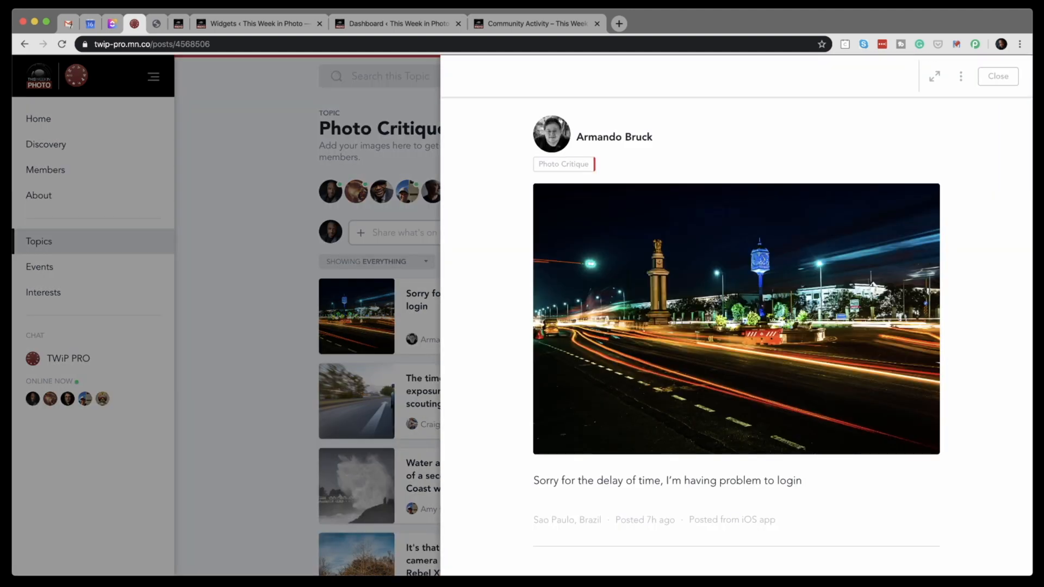
Enlarge the night-time city light-trails photo to full size for critique
left_click(736, 319)
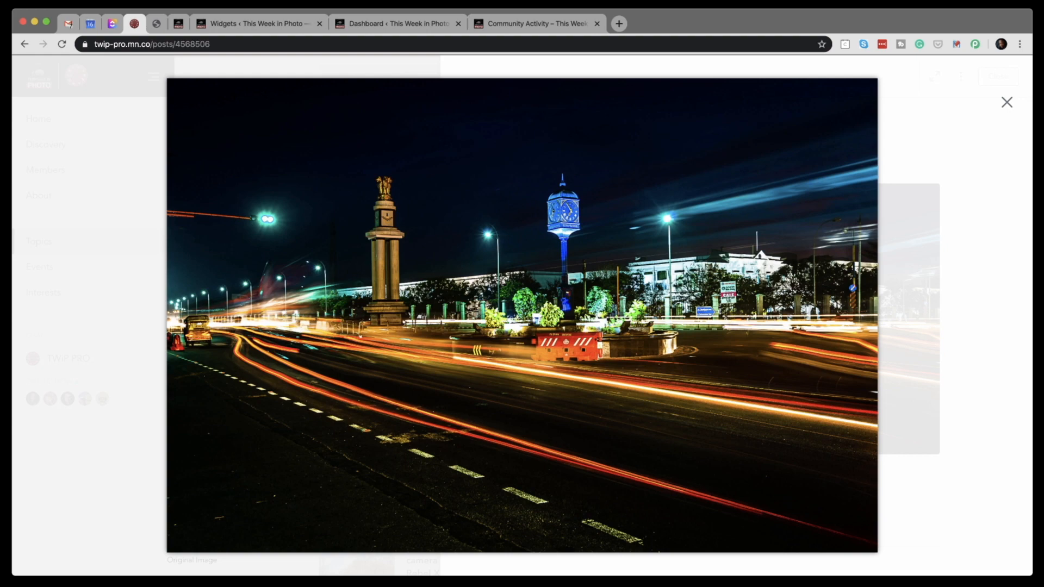
Close the enlarged light-trails photo and open the blue Porsche 911 submission
left_click(1006, 102)
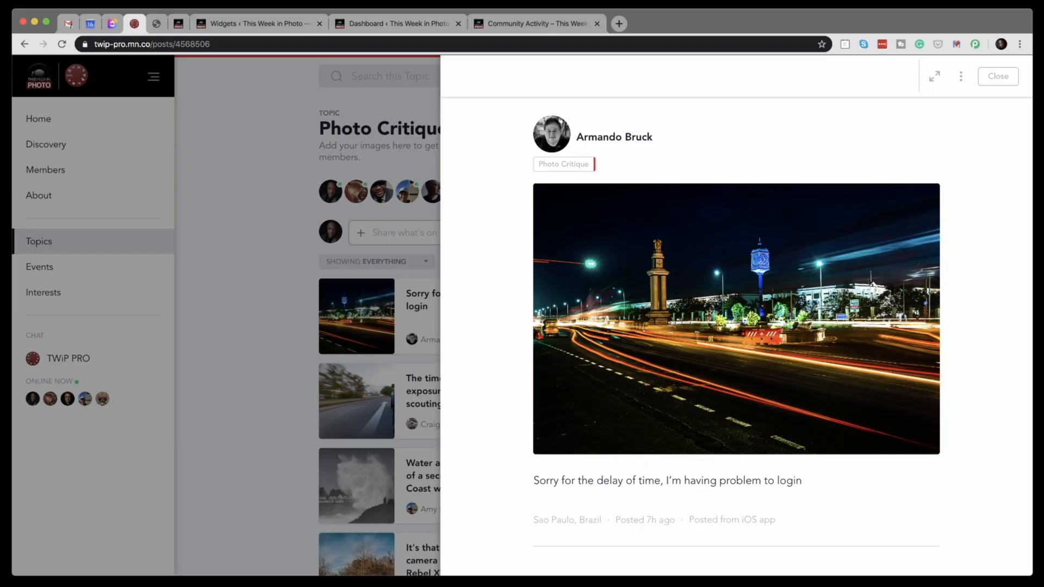
left_click(997, 76)
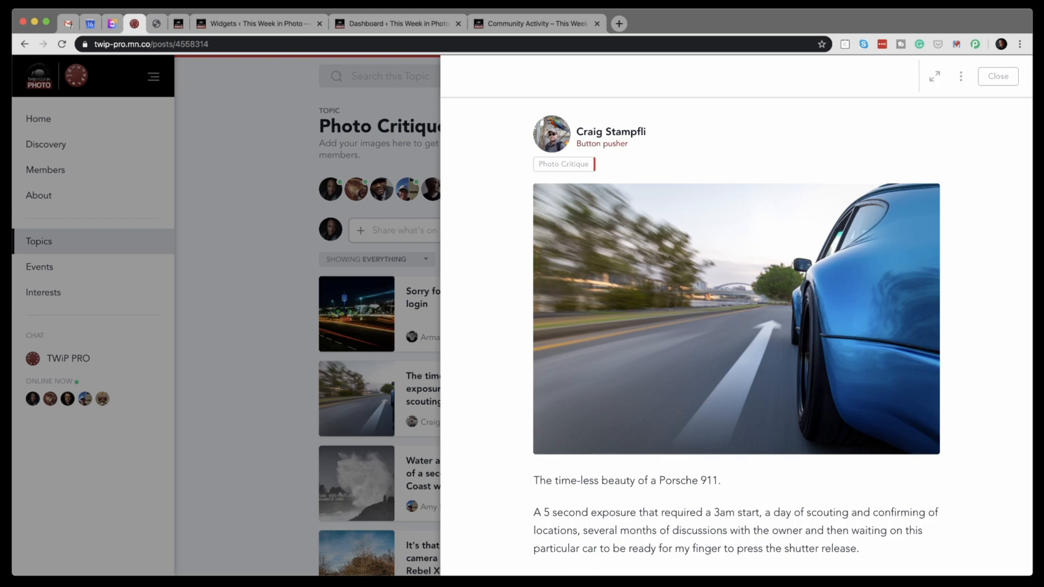
Scroll through the blue Porsche 911 post to reach its road photo
scroll("down", 3)
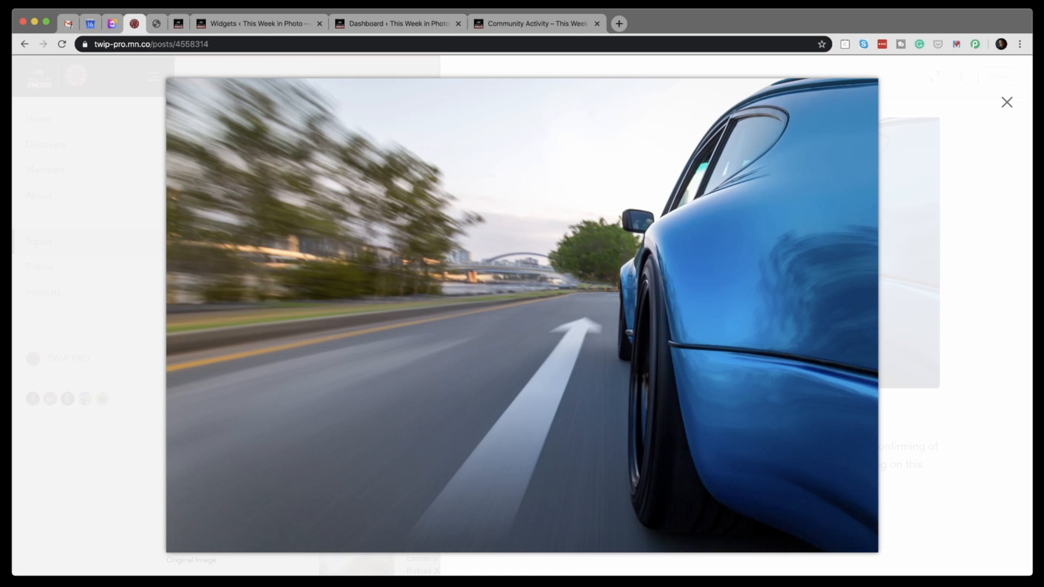
Close the enlarged Porsche photo and its post, returning to the Photo Critique feed
left_click(1006, 102)
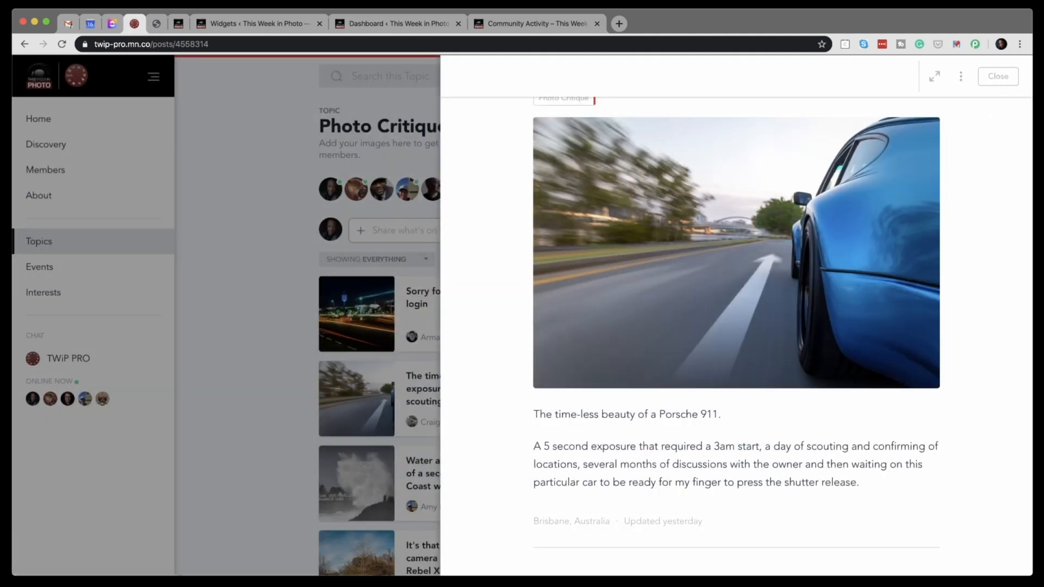
left_click(997, 76)
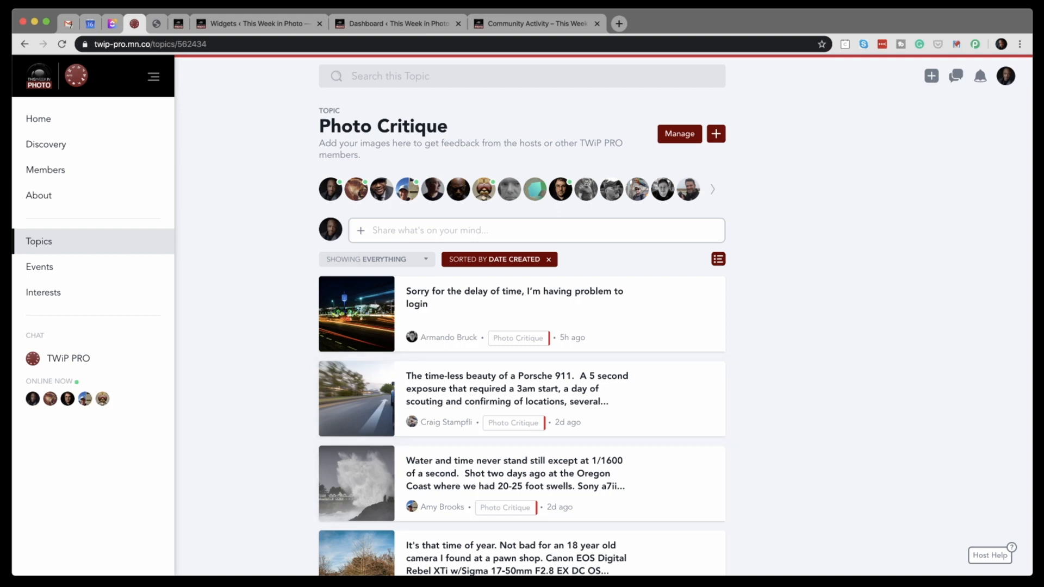
Open the 'Water and time…' crashing-wave post and bring its caption into view
scroll("down", 3)
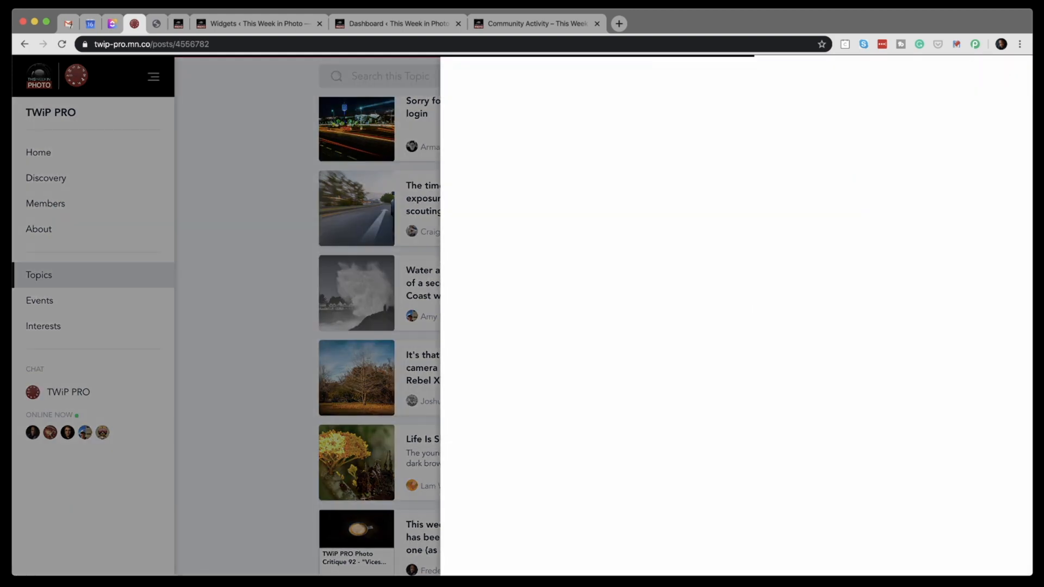
left_click(356, 292)
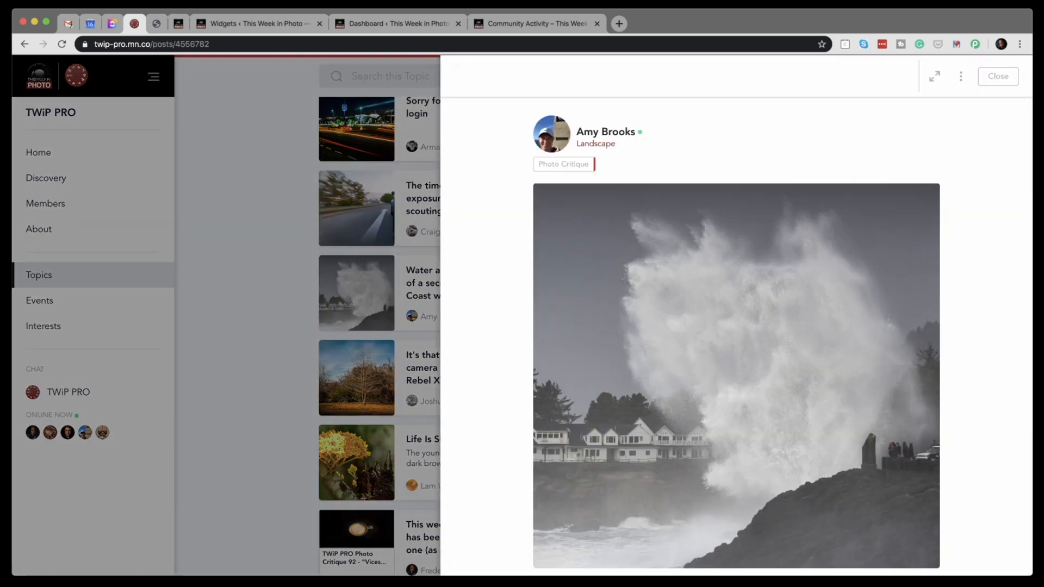
scroll("down", 3)
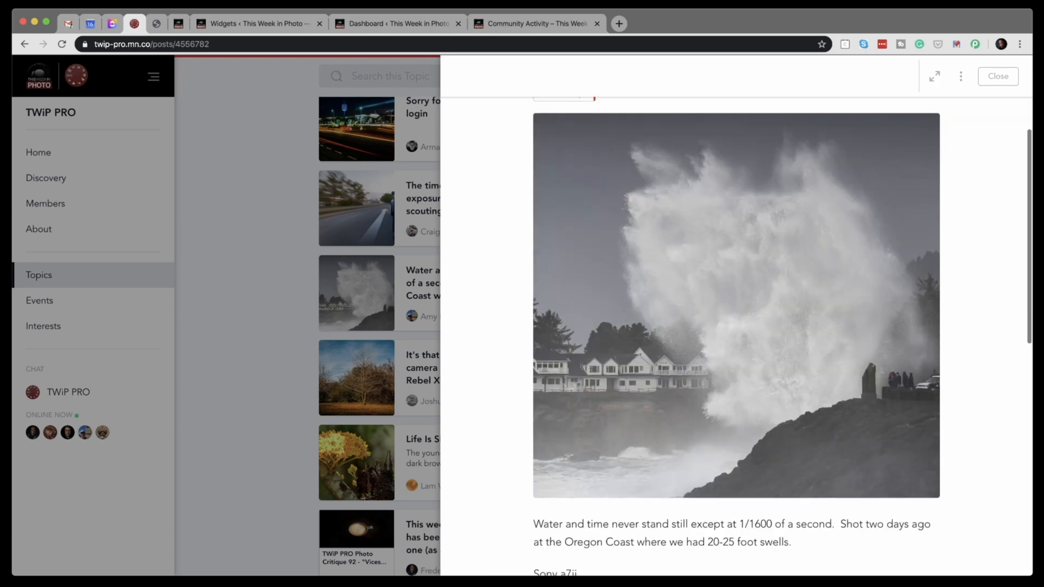
scroll("down", 3)
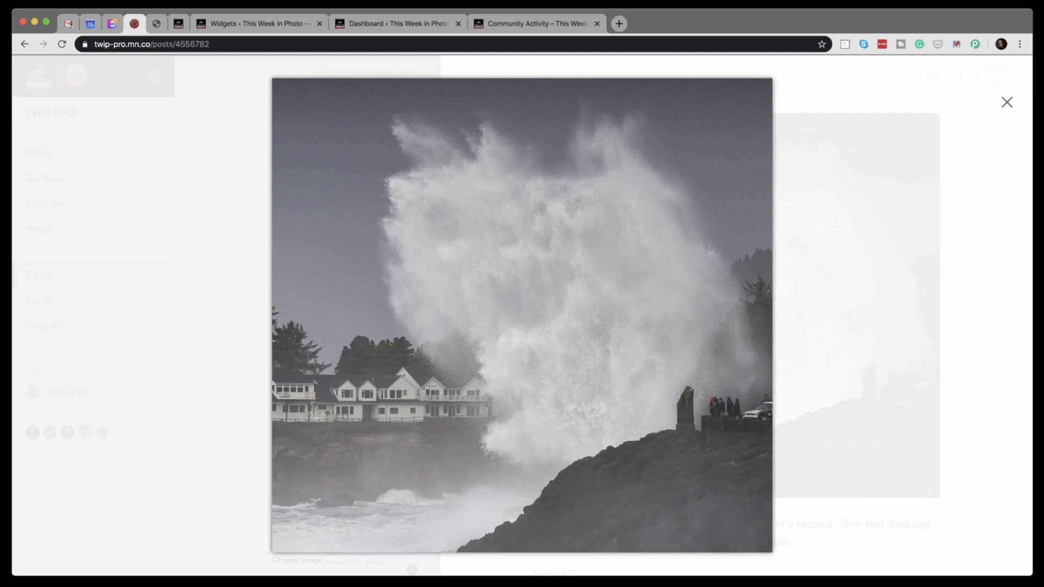
Dismiss the enlarged wave photo, close the post and scroll the submission list
left_click(1006, 102)
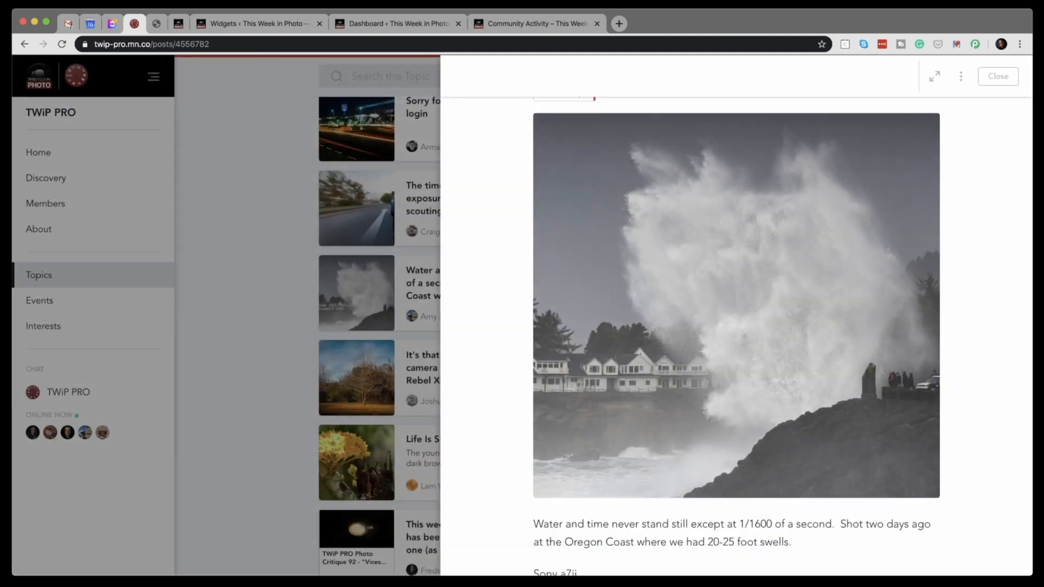
left_click(997, 76)
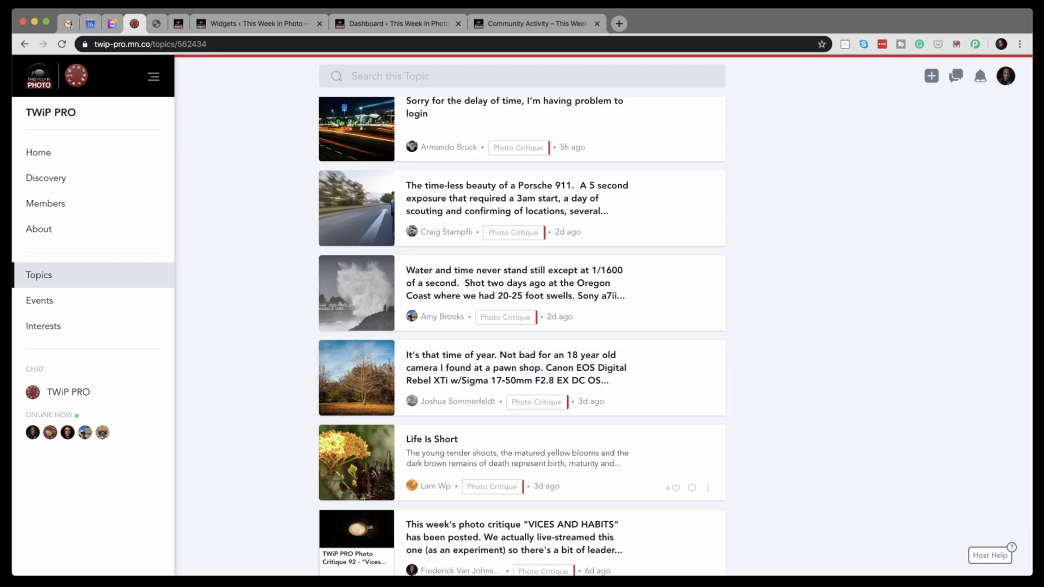
scroll("down", 3)
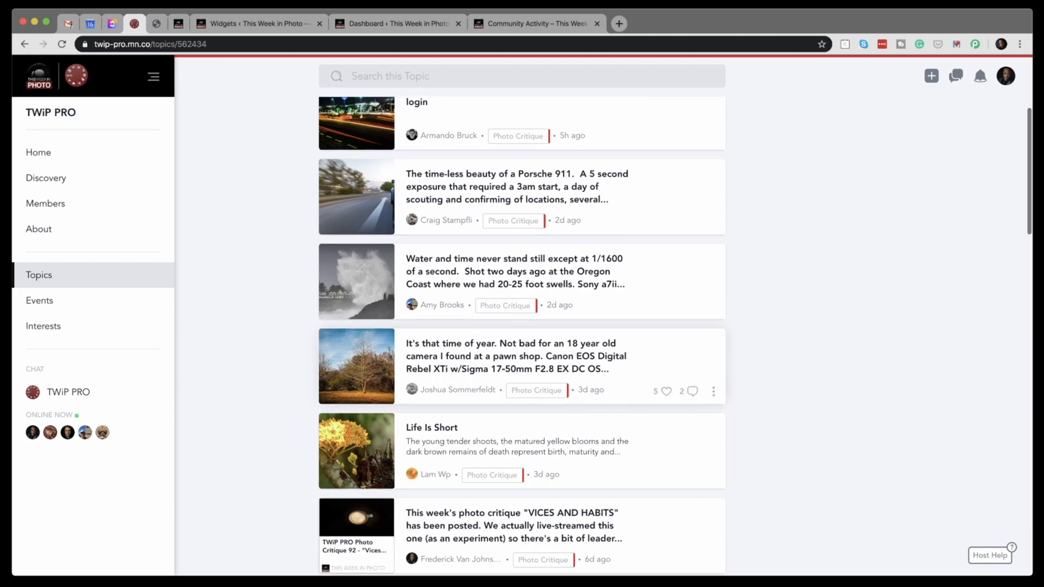
Open Joshua Sommerfeldt's autumn tree post shot on a Canon Rebel XTi and review it
left_click(516, 356)
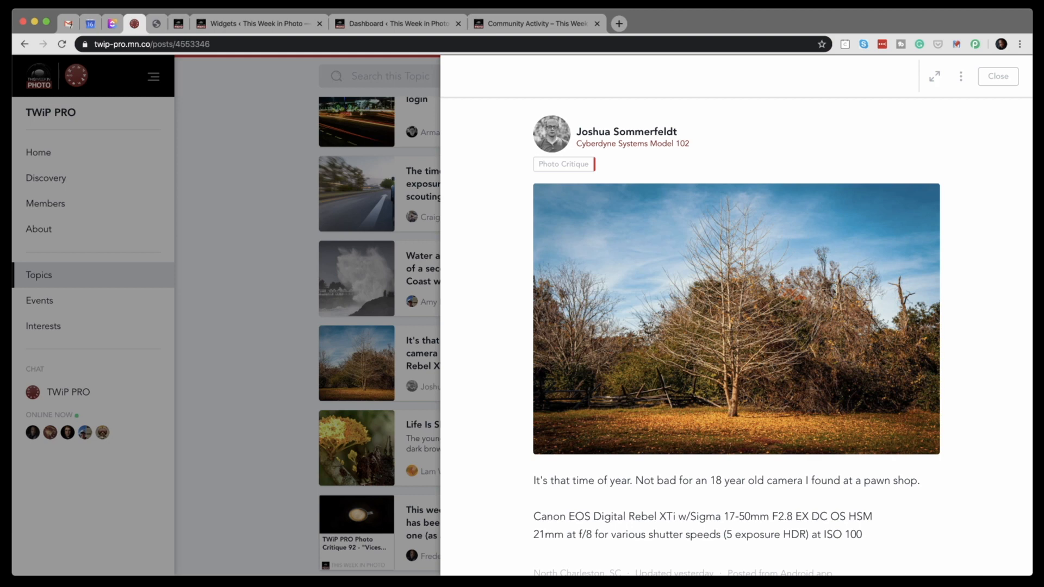
scroll("down", 3)
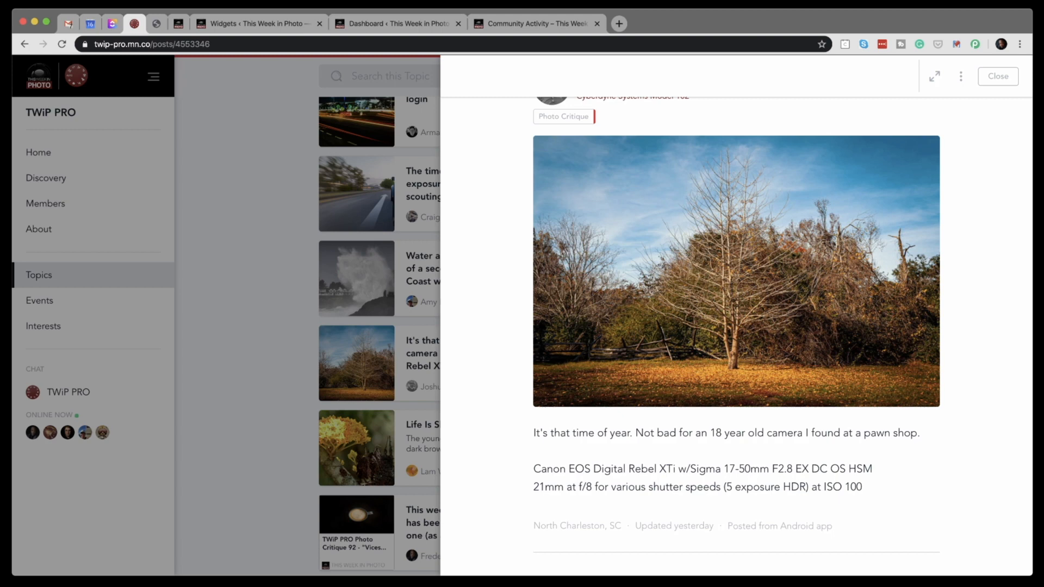
scroll("up", 3)
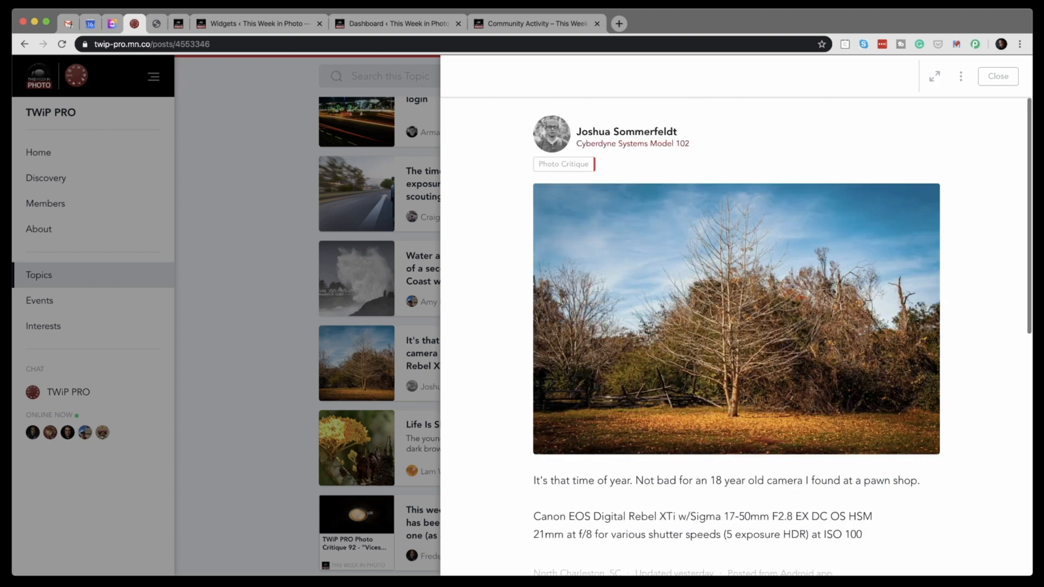
left_click(737, 318)
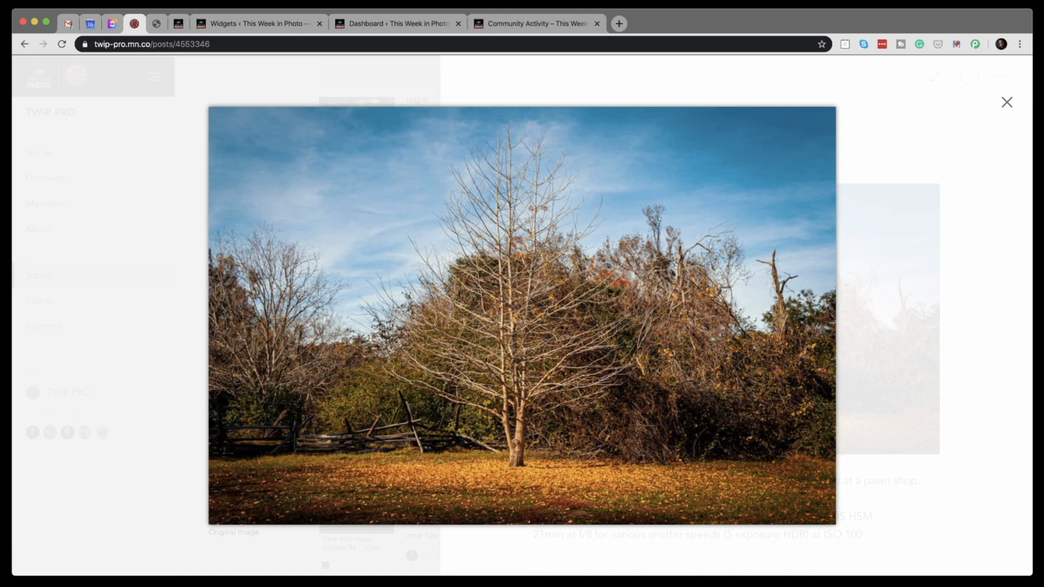
Exit the enlarged autumn tree photo and close its post
left_click(1006, 102)
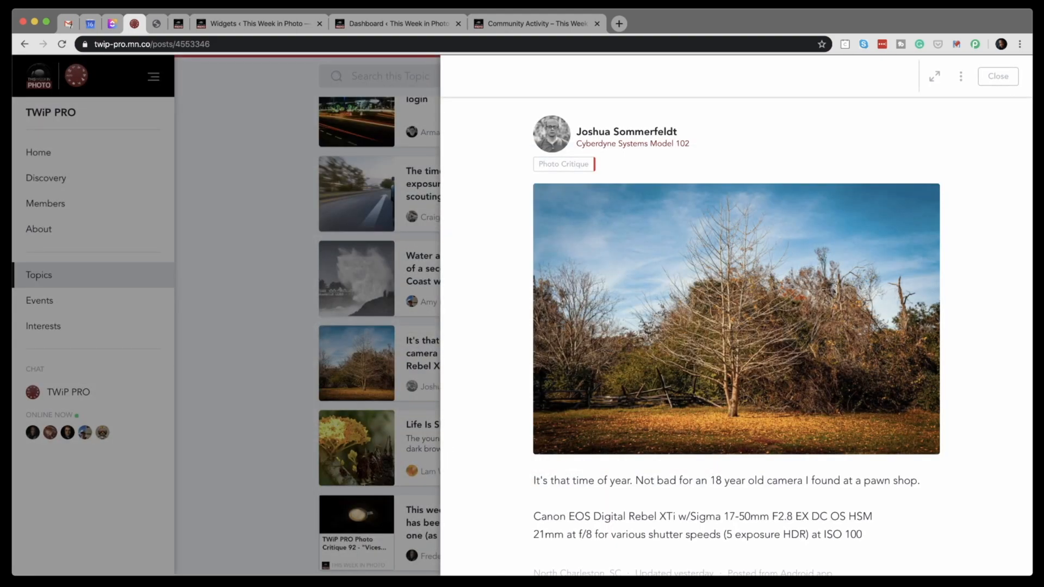
left_click(997, 76)
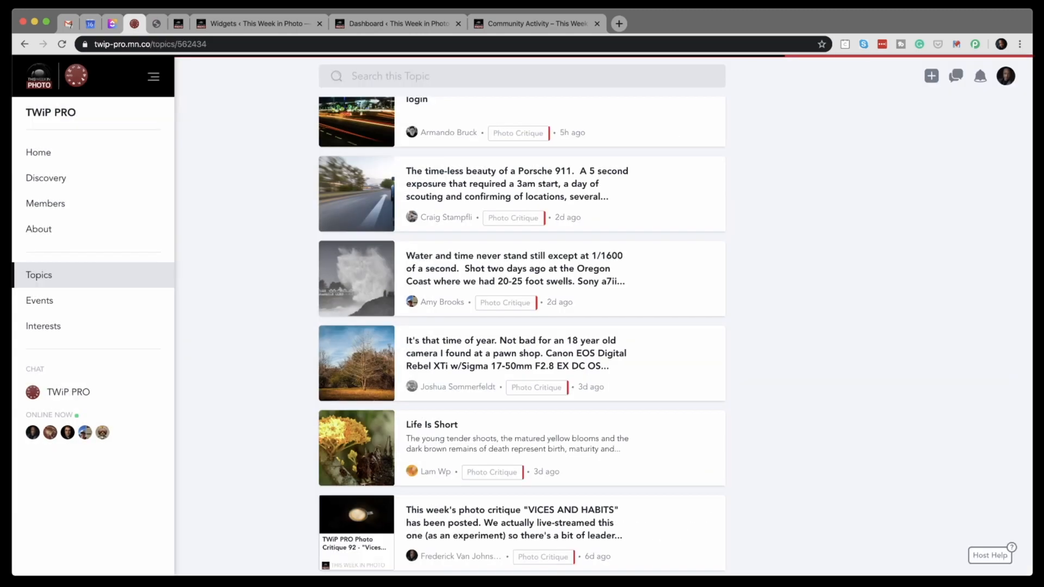
left_click(432, 425)
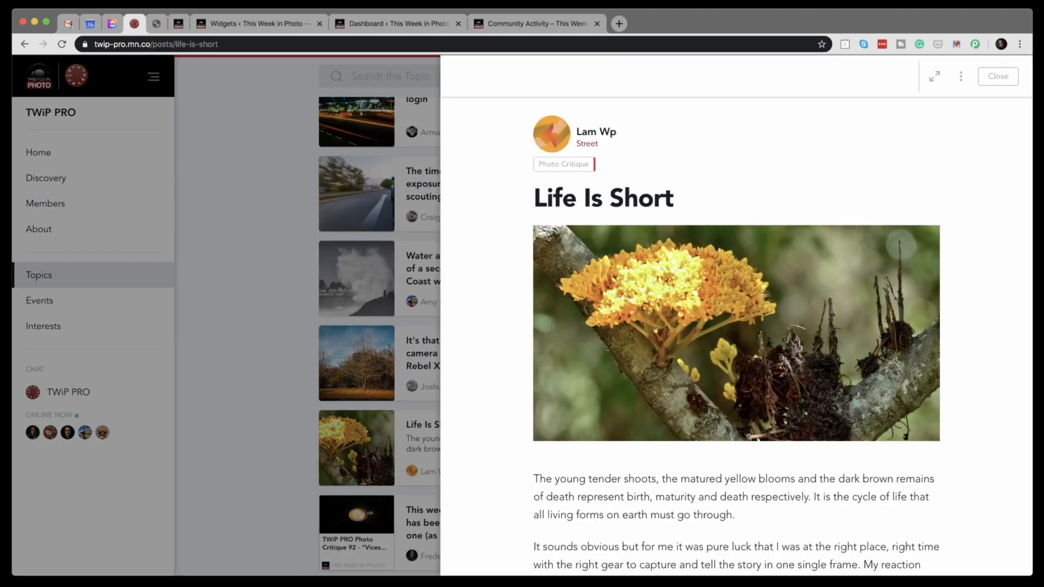
scroll("down", 3)
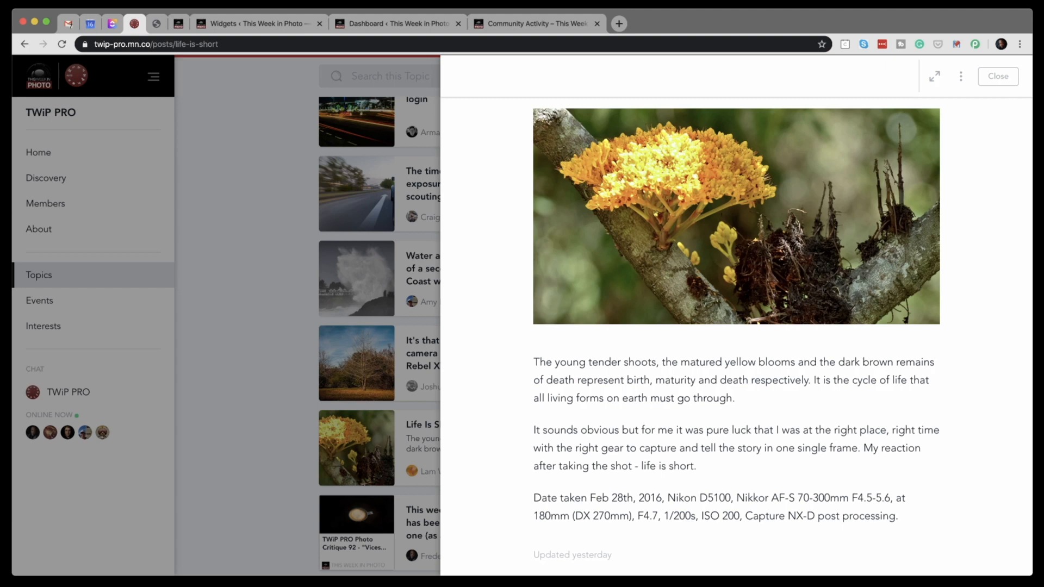
scroll("up", 3)
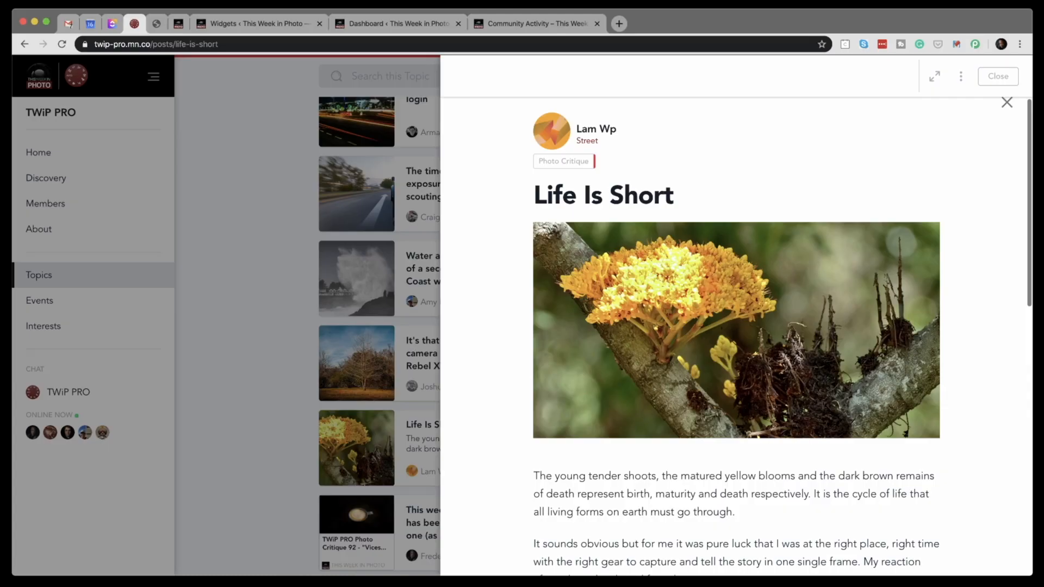
View the yellow flower photo enlarged, then close the Life Is Short post back to the topic feed
left_click(699, 331)
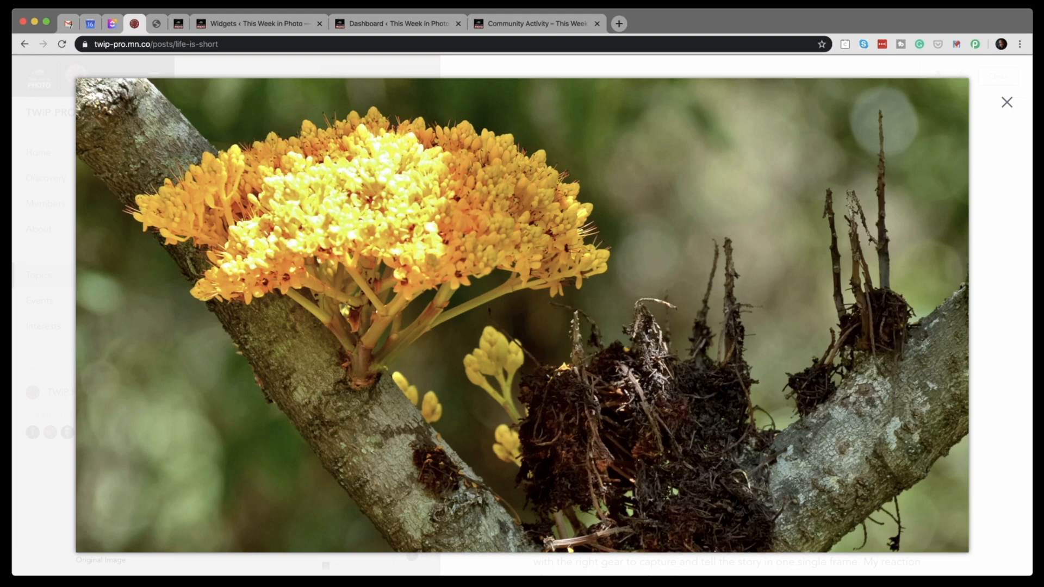
left_click(1006, 102)
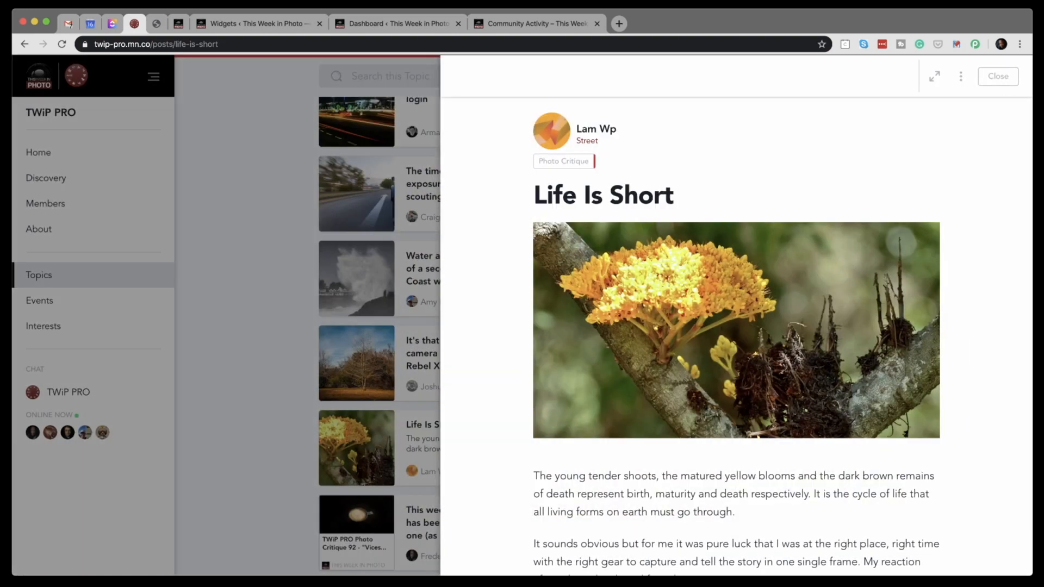
left_click(997, 76)
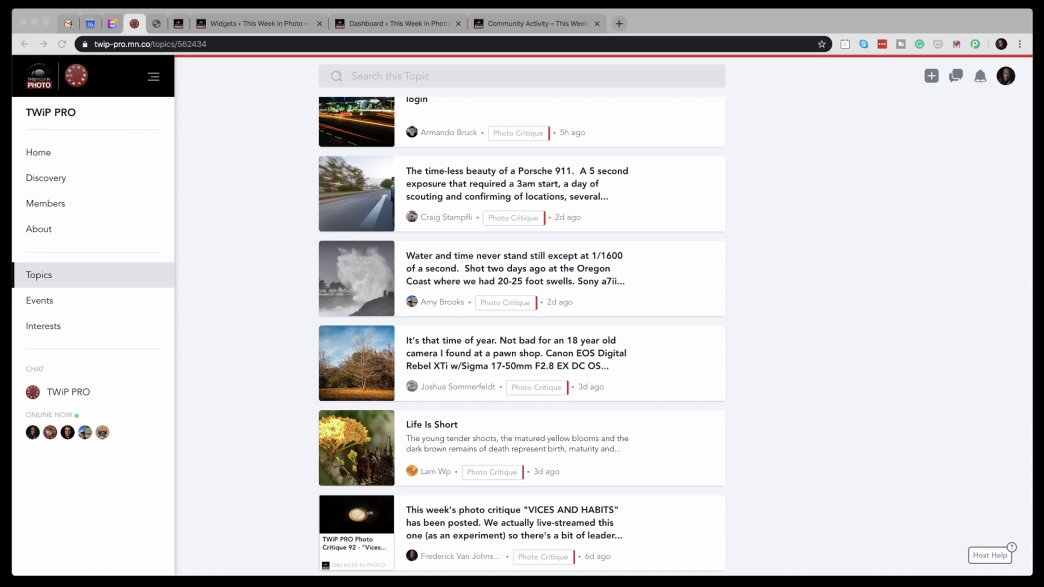
left_click(357, 364)
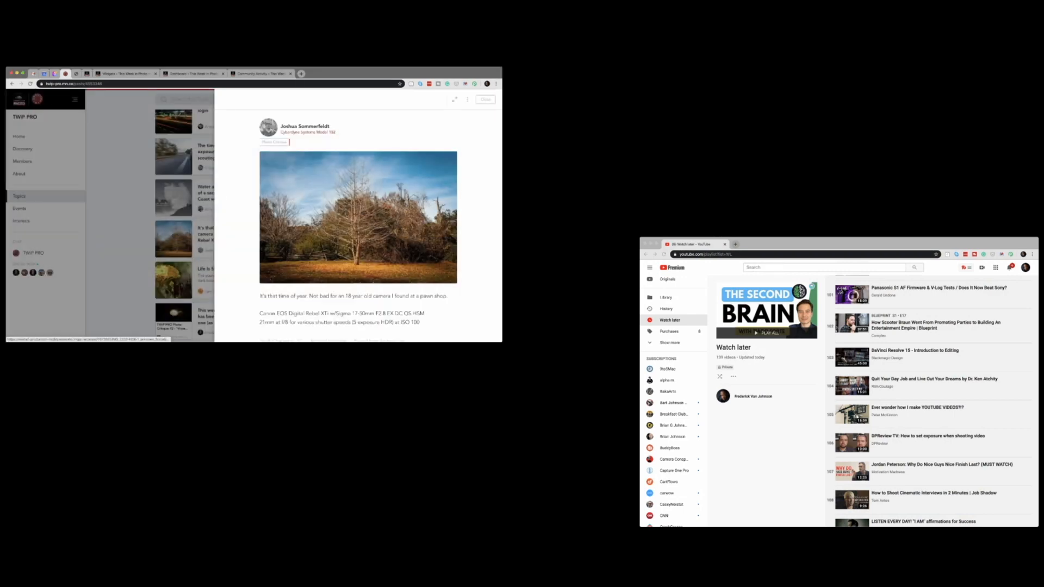
left_click(358, 217)
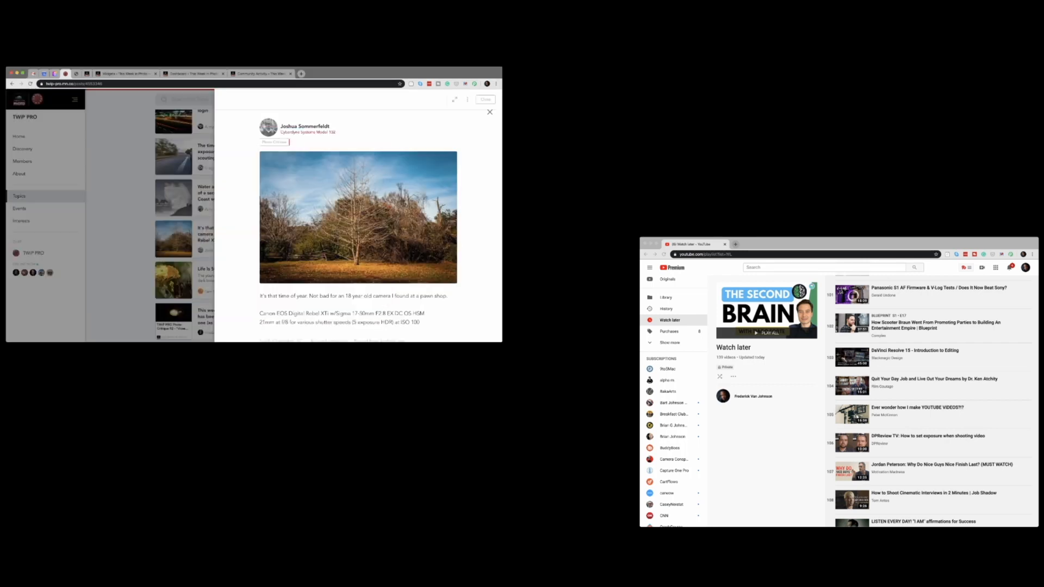
left_click(490, 110)
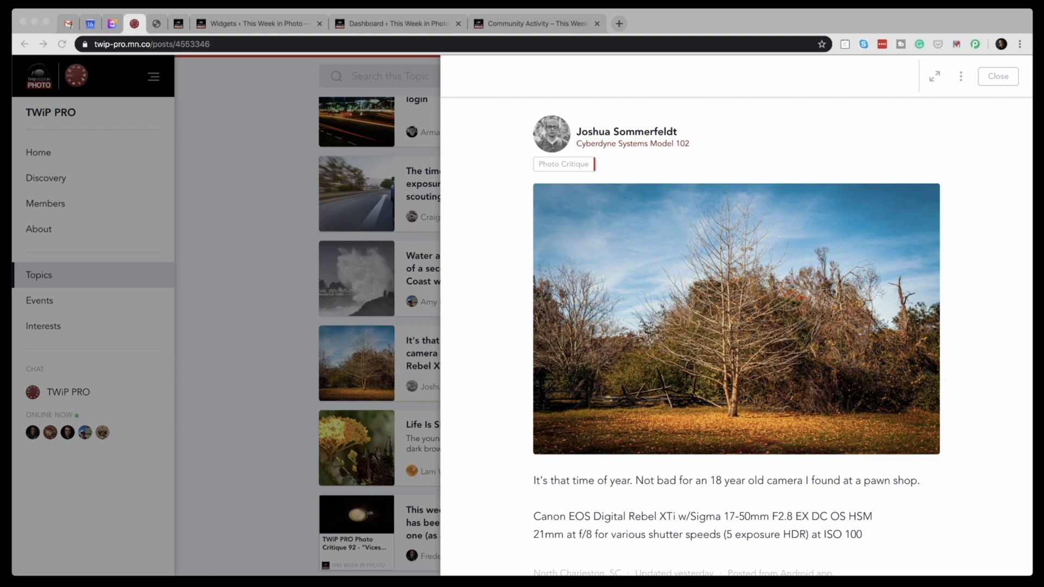
left_click(736, 318)
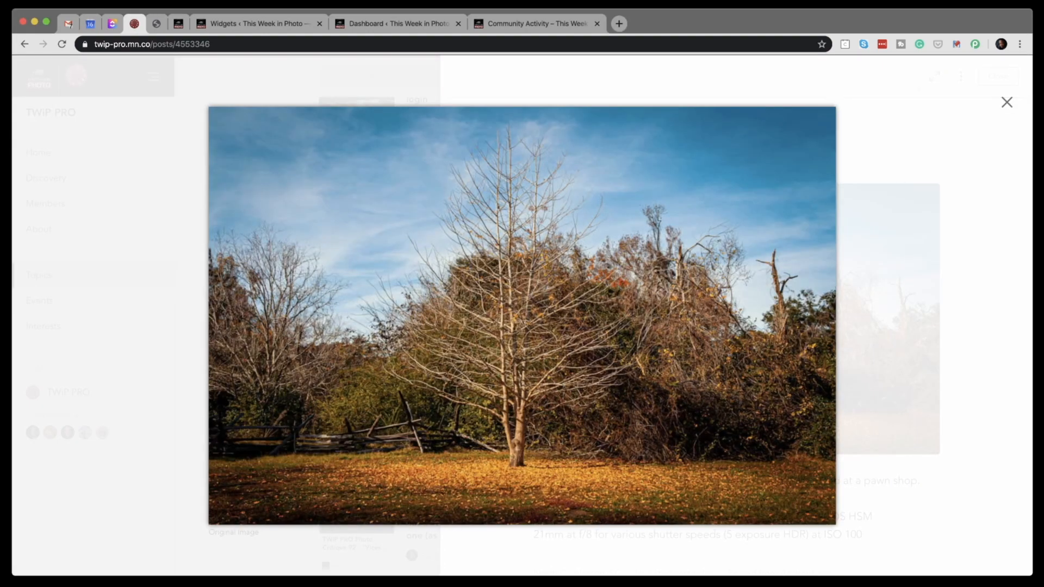